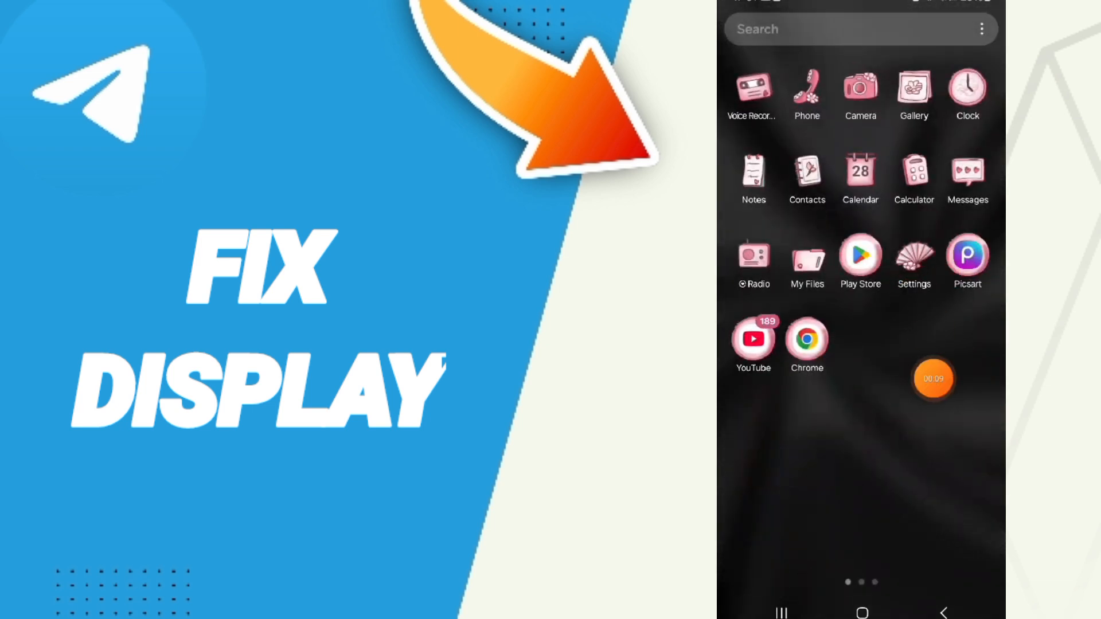
Open the Settings app and reach the Apps list of installed apps.
click(914, 261)
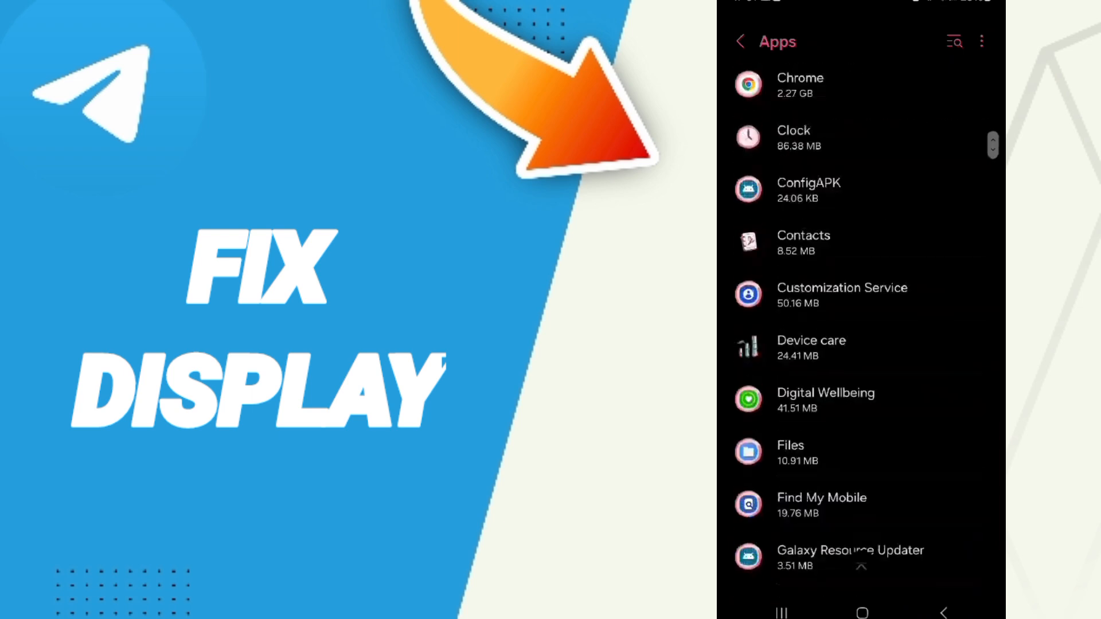
Scroll down the Apps list and open Telegram's App info page.
scroll(down, 3)
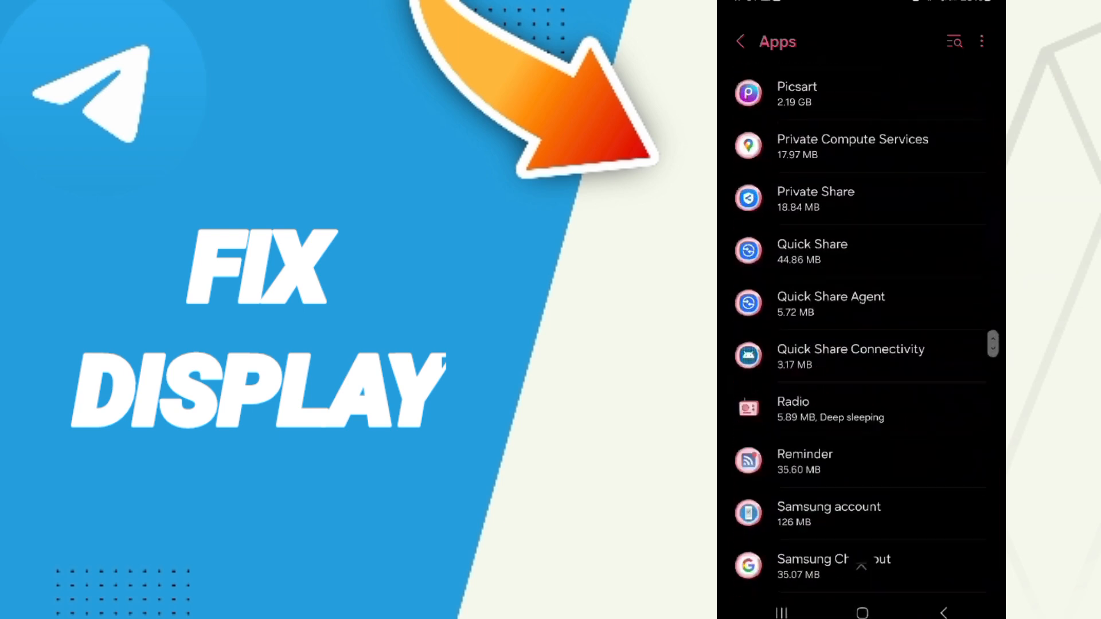
scroll(down, 3)
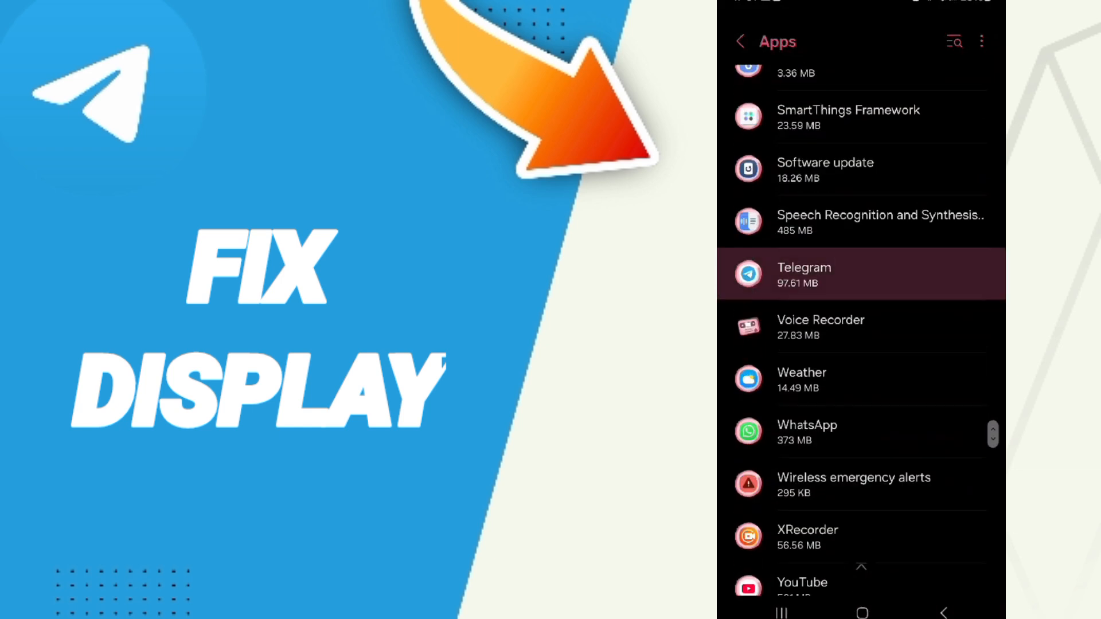
click(803, 273)
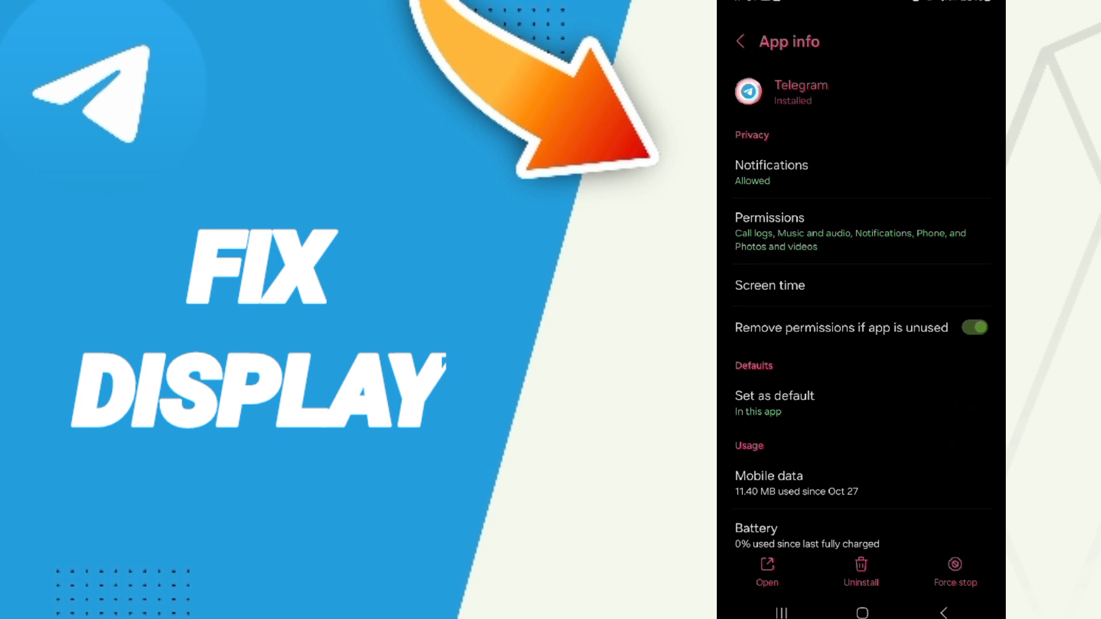
Force-stop Telegram, then turn on Airplane mode from the quick settings panel.
scroll(down, 3)
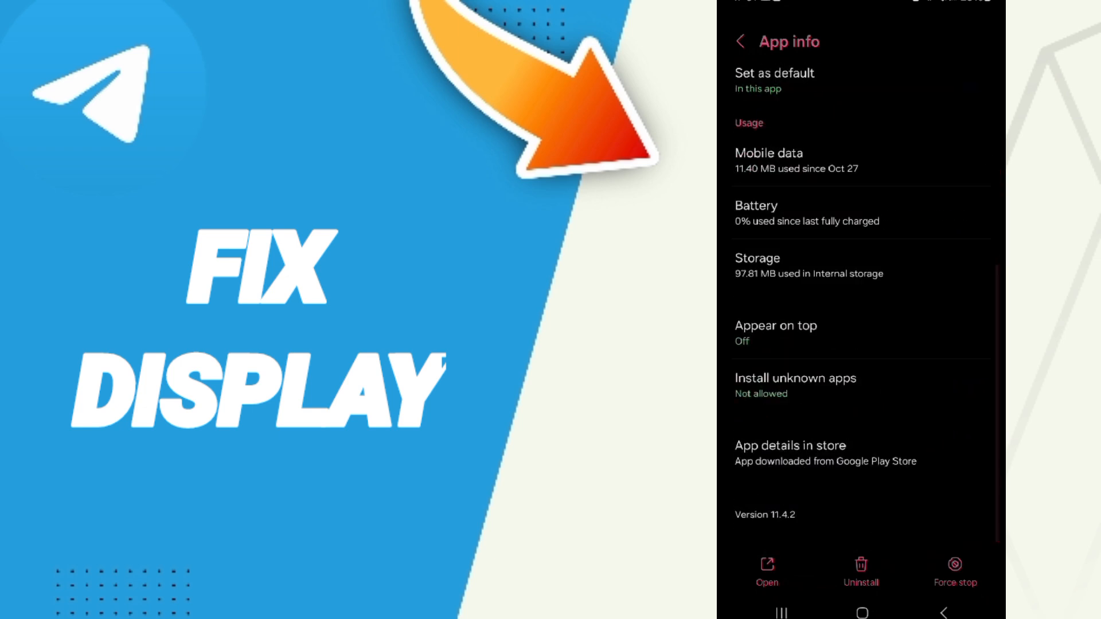
click(954, 572)
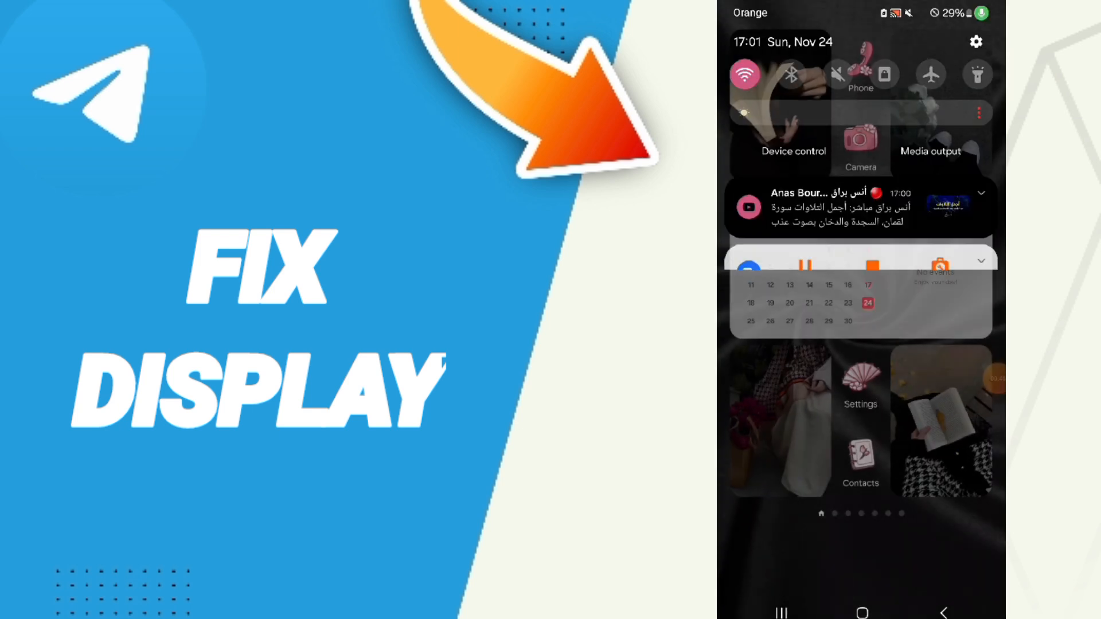
click(930, 74)
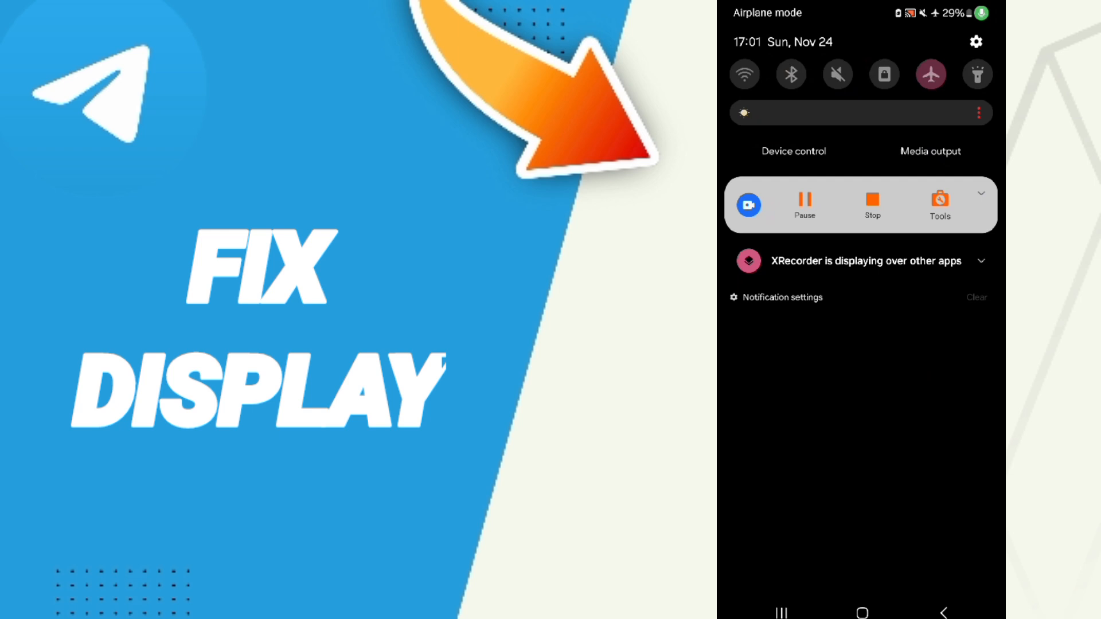
click(930, 74)
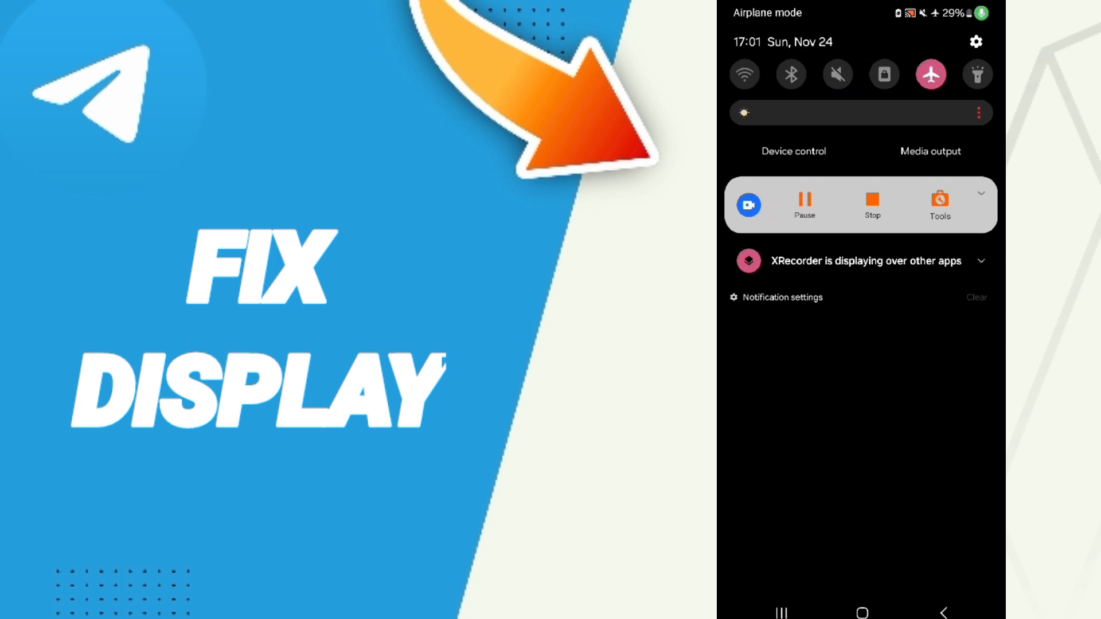